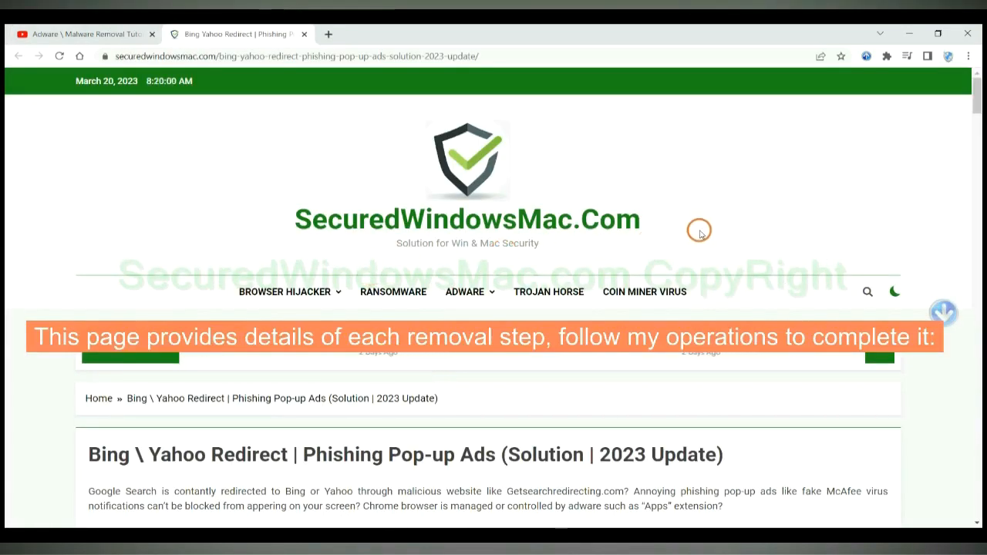
Scroll to the automatic removal section and download the SpyHunter for Windows free trial installer
scroll(down, 3)
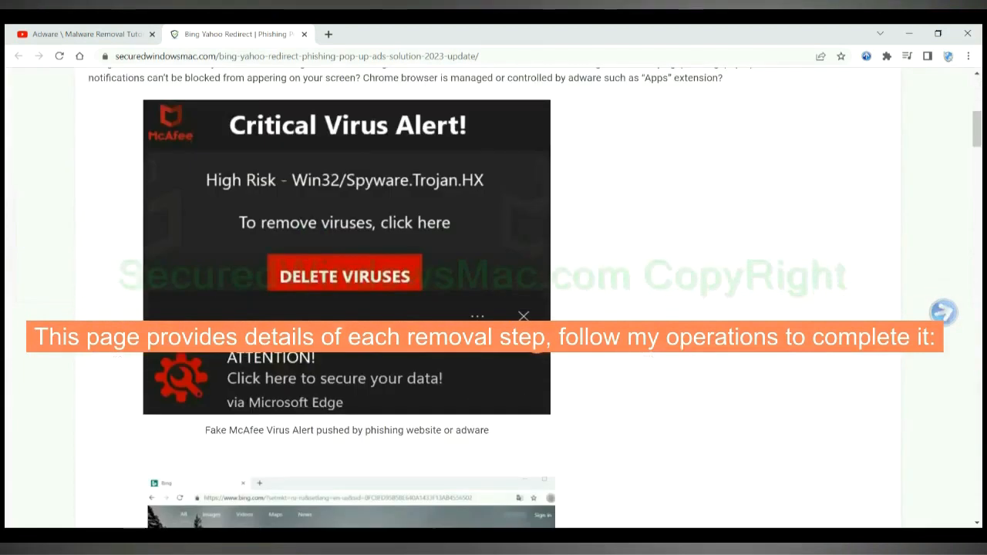
scroll(down, 3)
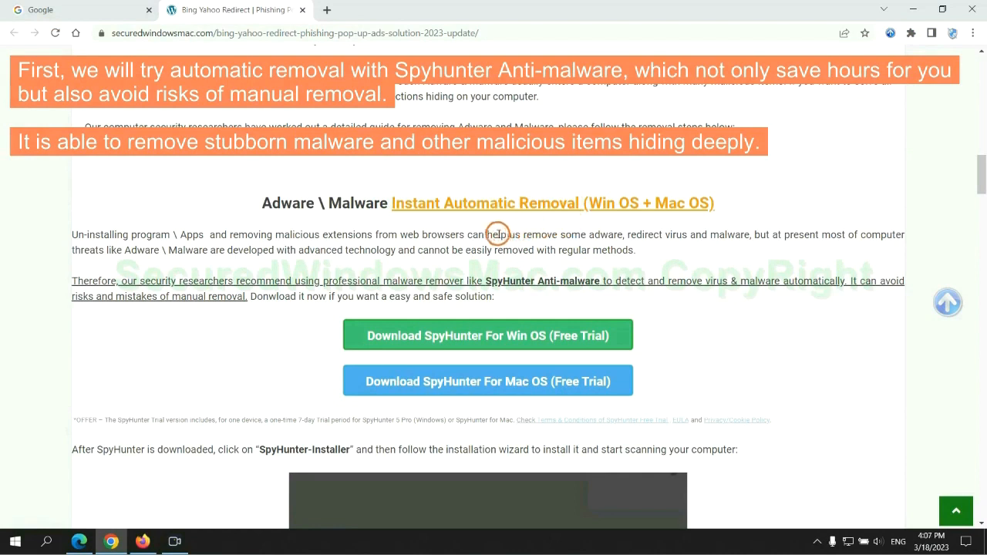
mouse_move(372, 226)
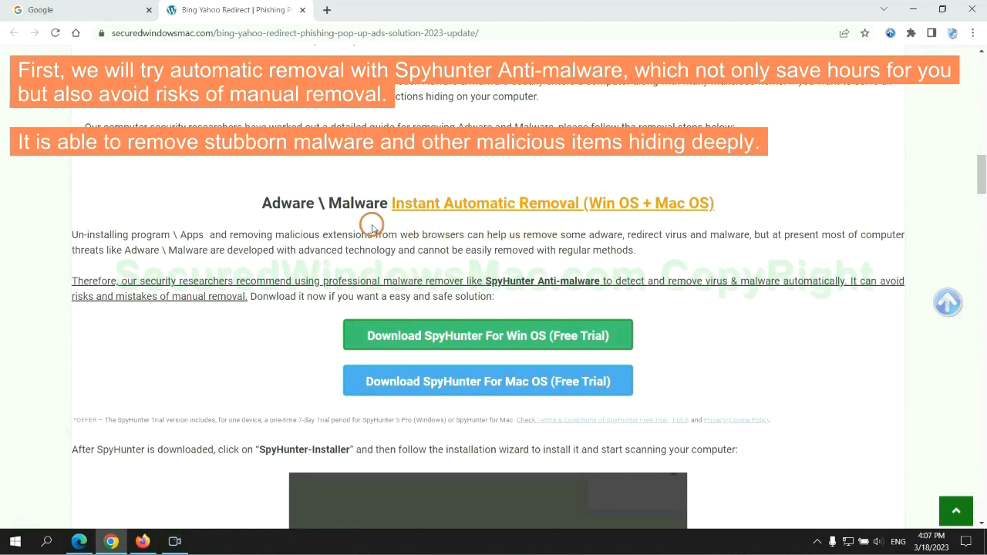
mouse_move(197, 249)
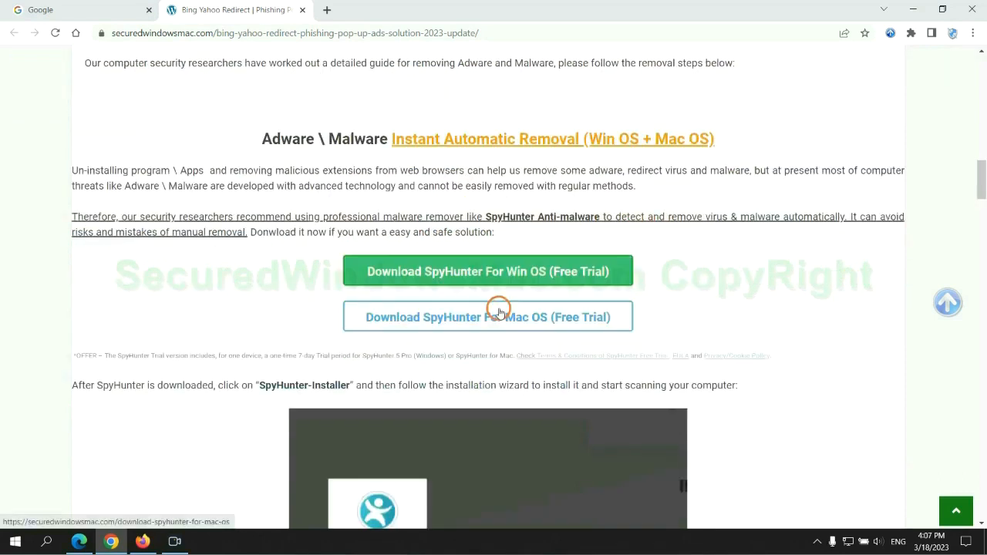
scroll(down, 3)
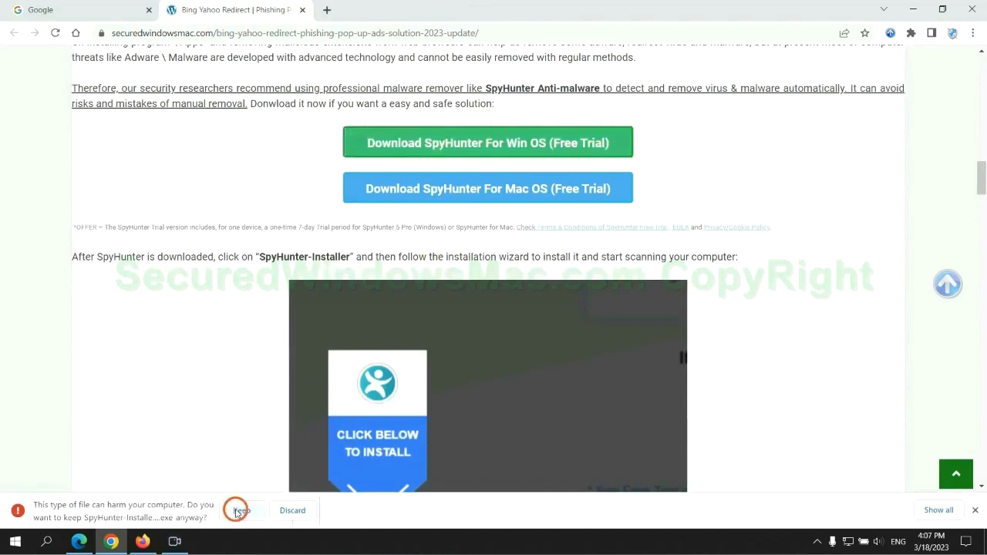
Keep the flagged SpyHunter download despite the warning and launch the installer
click(242, 510)
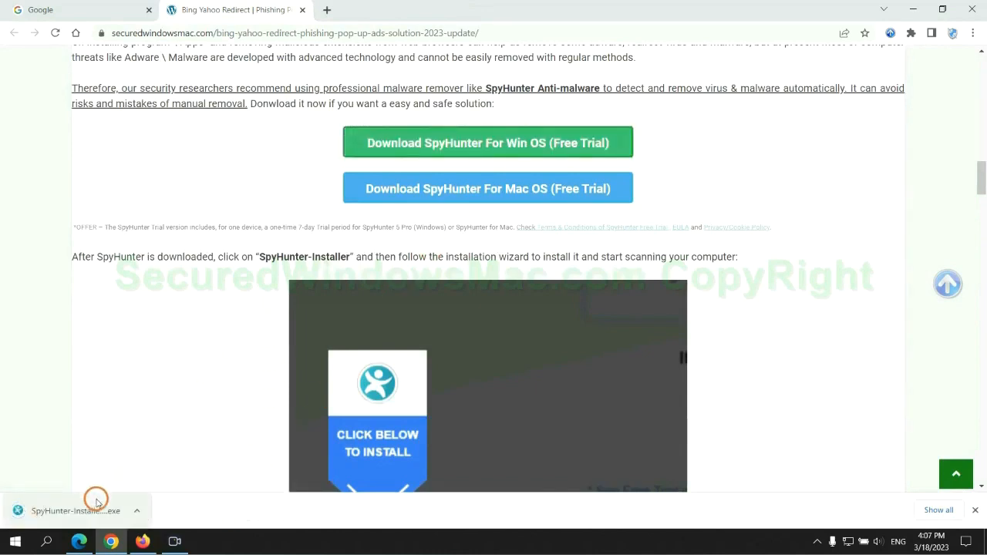
click(76, 510)
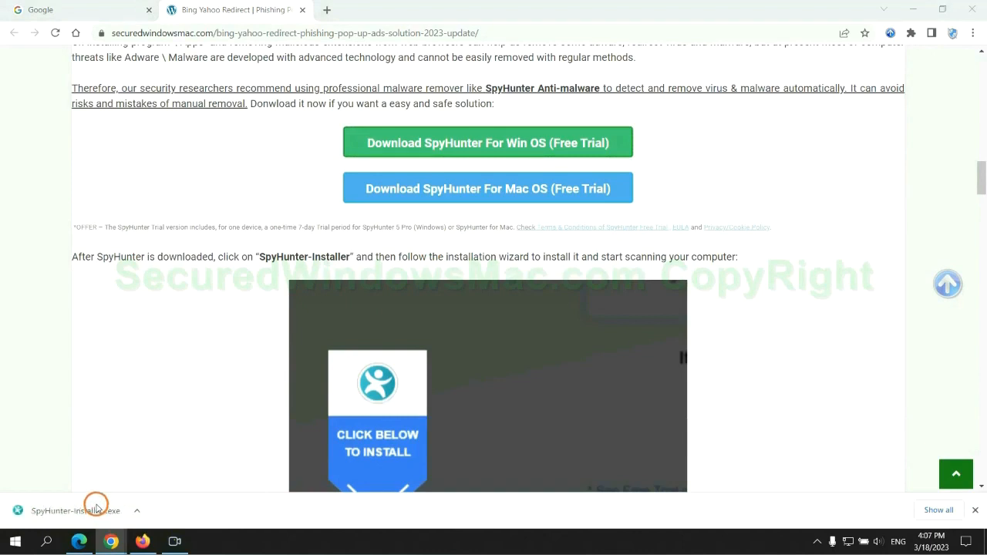
click(76, 511)
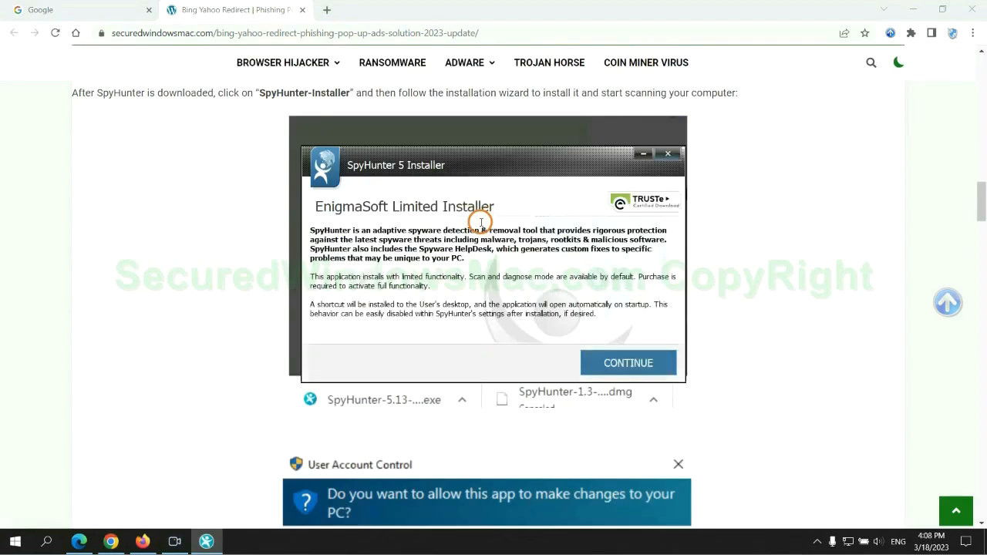
mouse_move(663, 344)
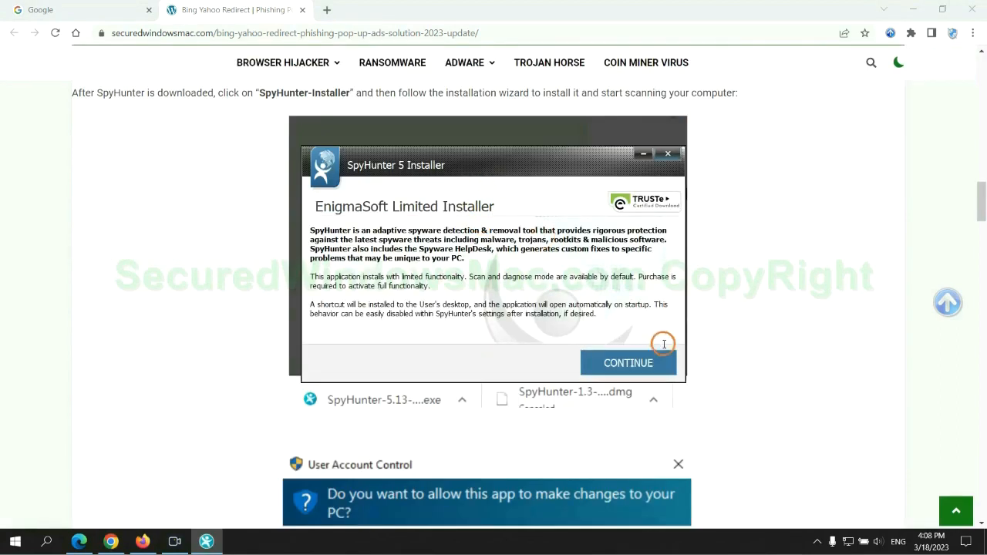
Accept the EULA and Privacy Policy and install SpyHunter 5
click(627, 363)
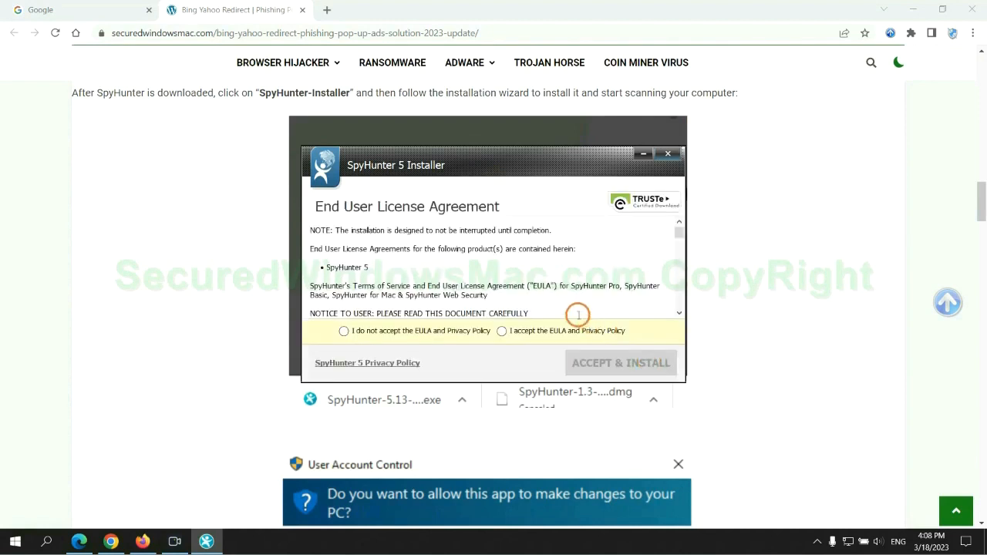
click(502, 331)
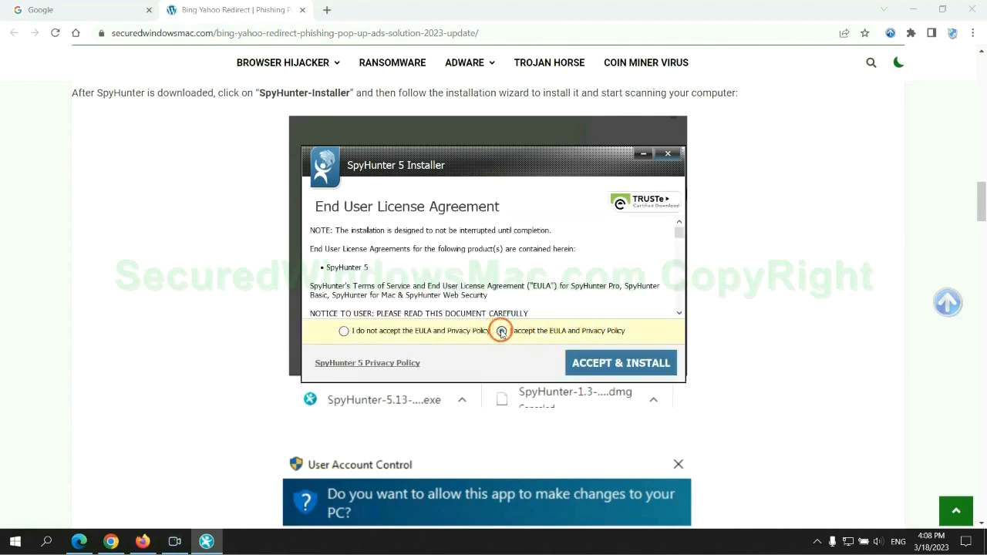
click(620, 362)
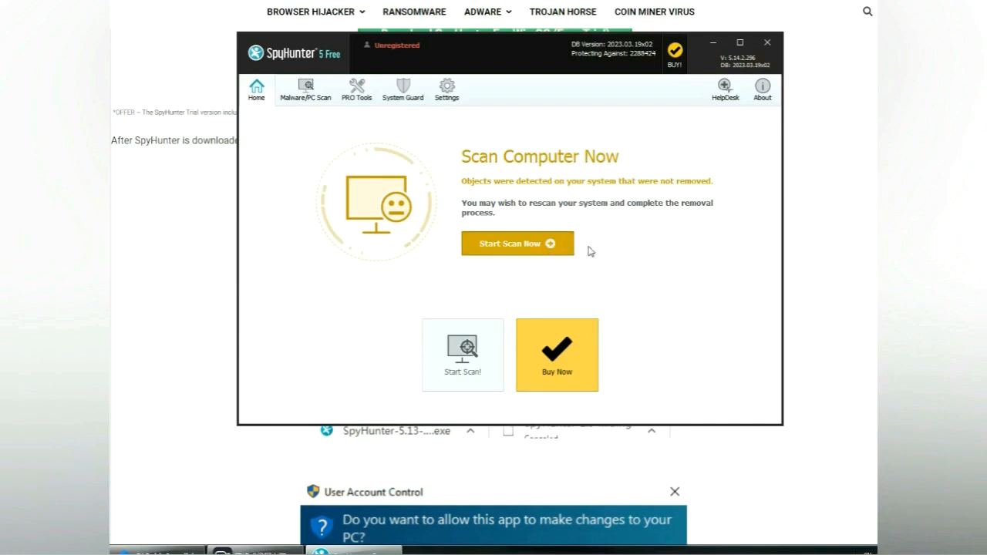
Run a SpyHunter 5 scan and proceed to the detected Malware results
click(517, 242)
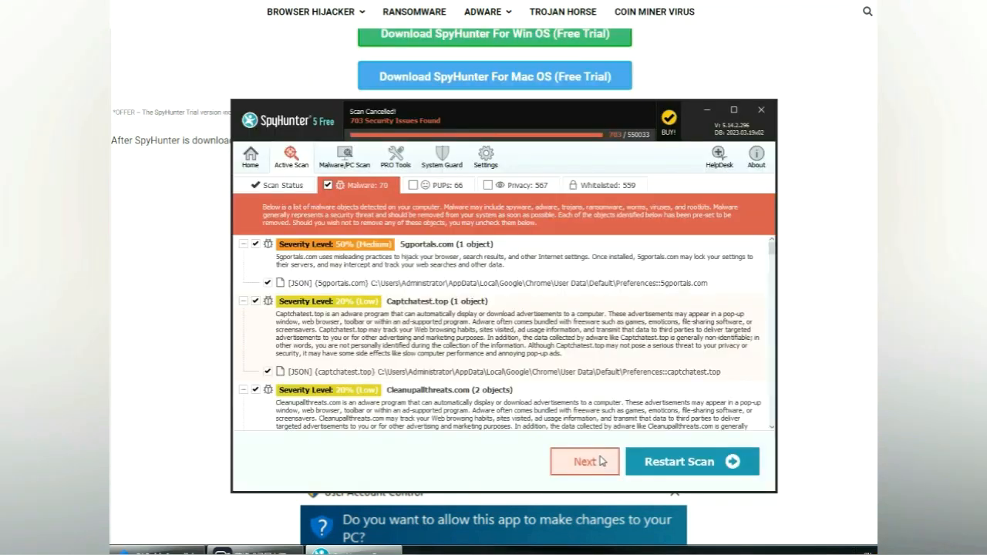
mouse_move(521, 445)
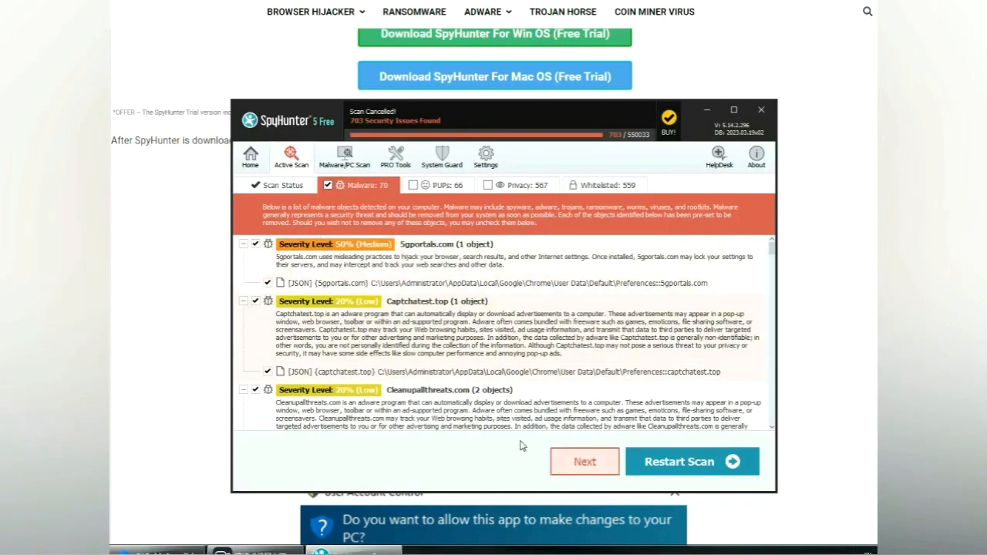
click(584, 461)
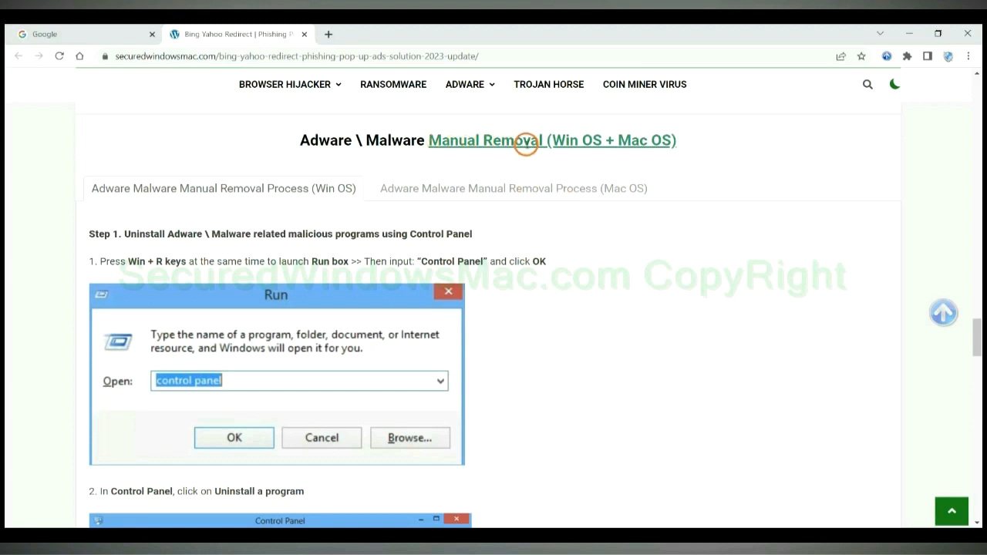
mouse_move(557, 140)
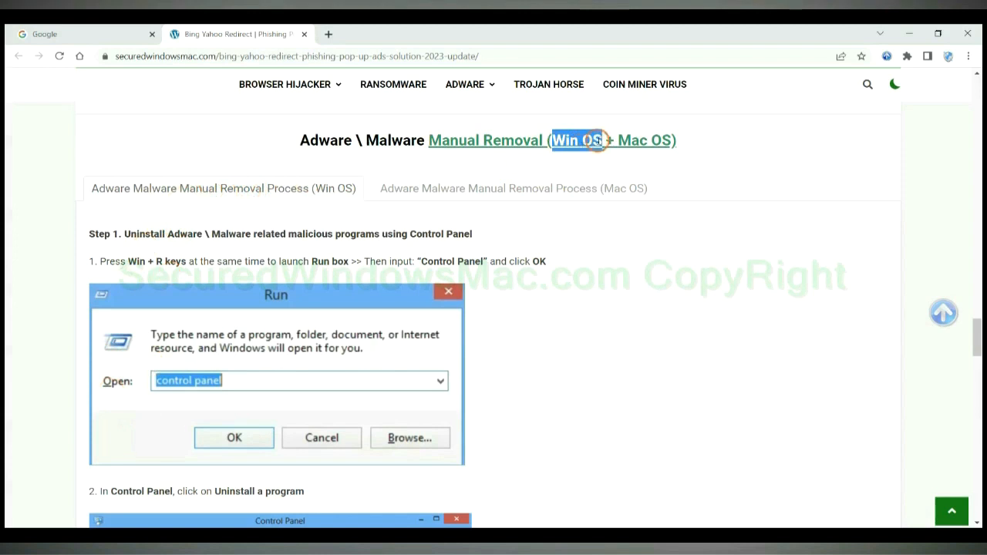
click(514, 189)
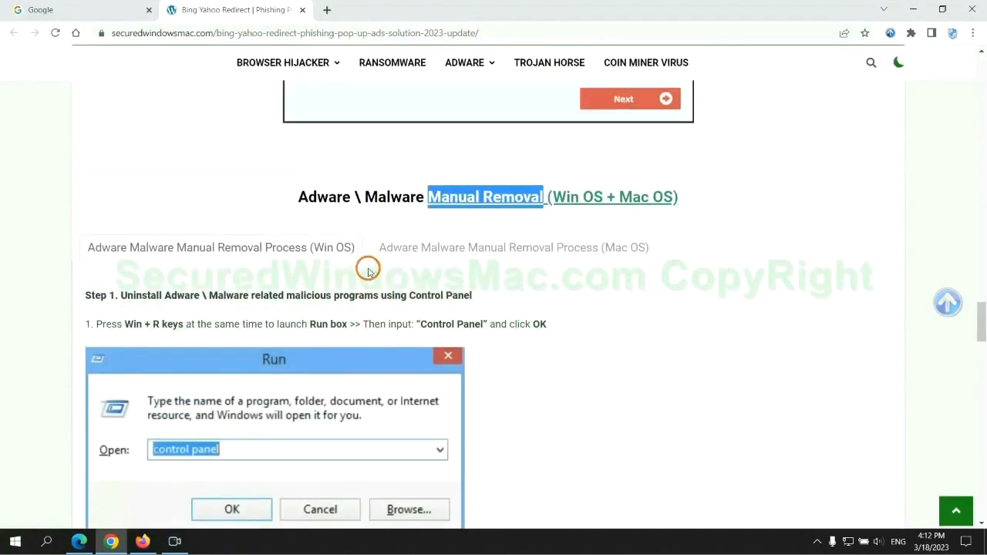
scroll(down, 3)
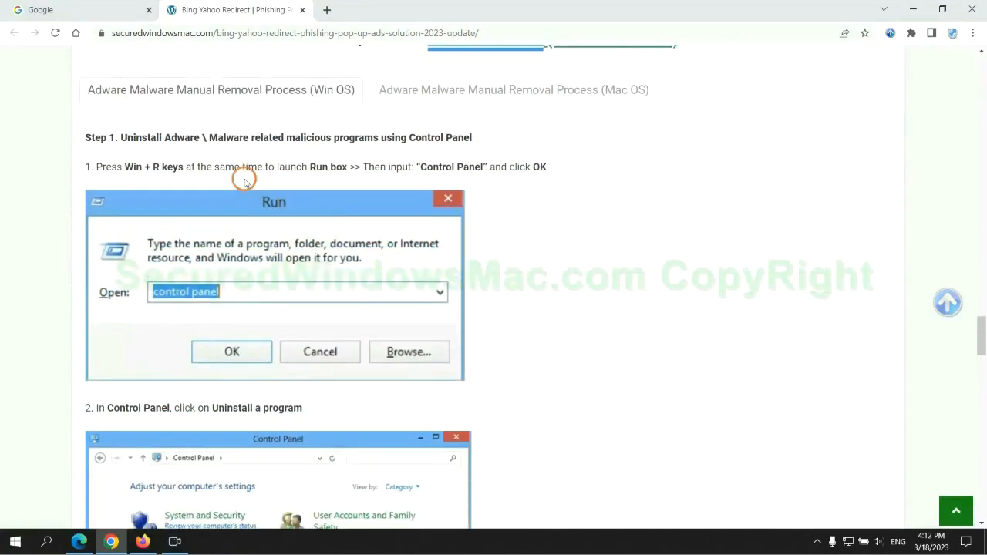
mouse_move(124, 137)
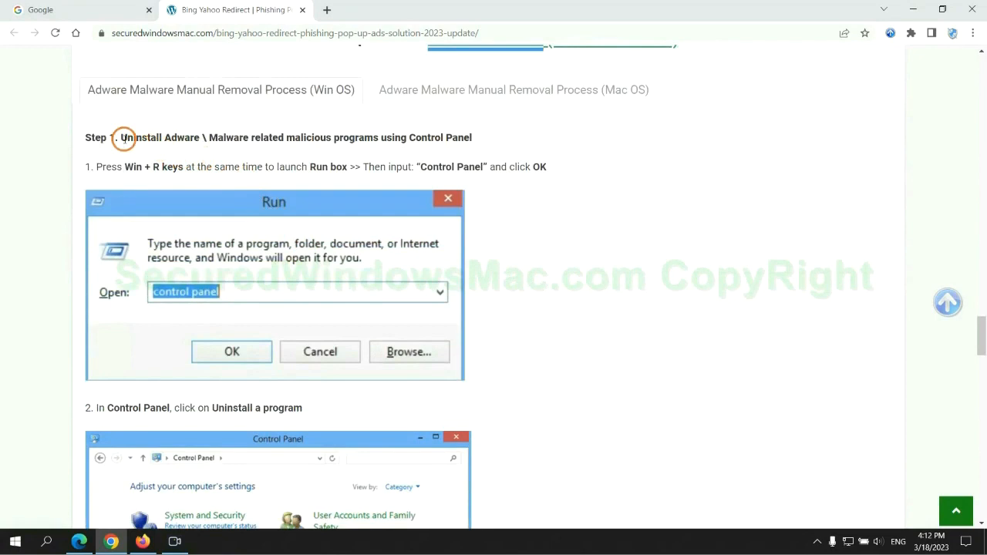
drag(120, 137, 344, 137)
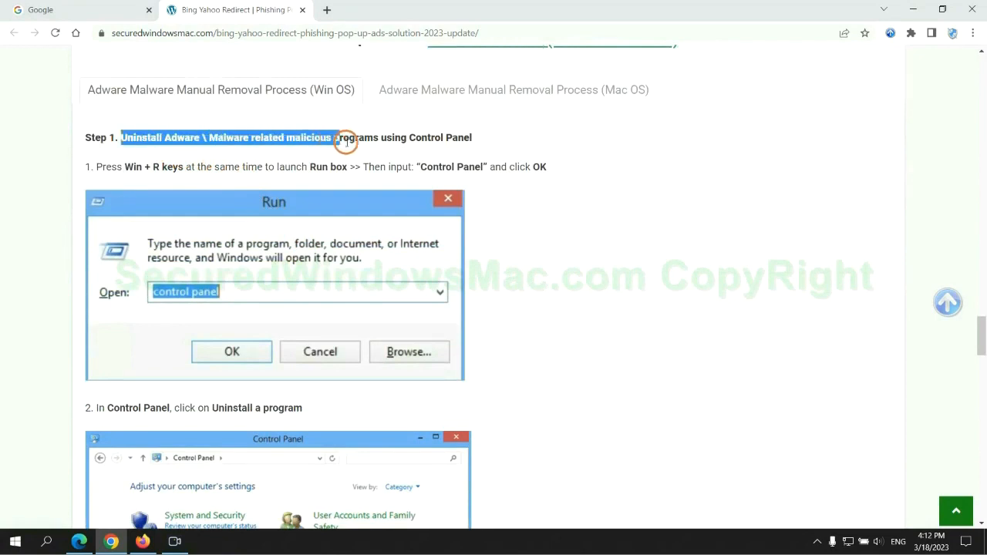
scroll(down, 3)
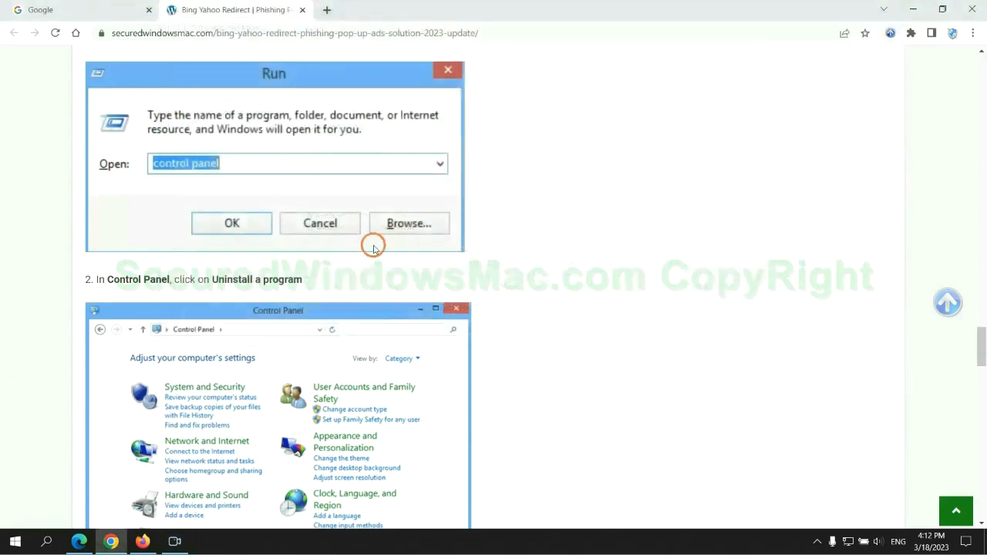
scroll(down, 3)
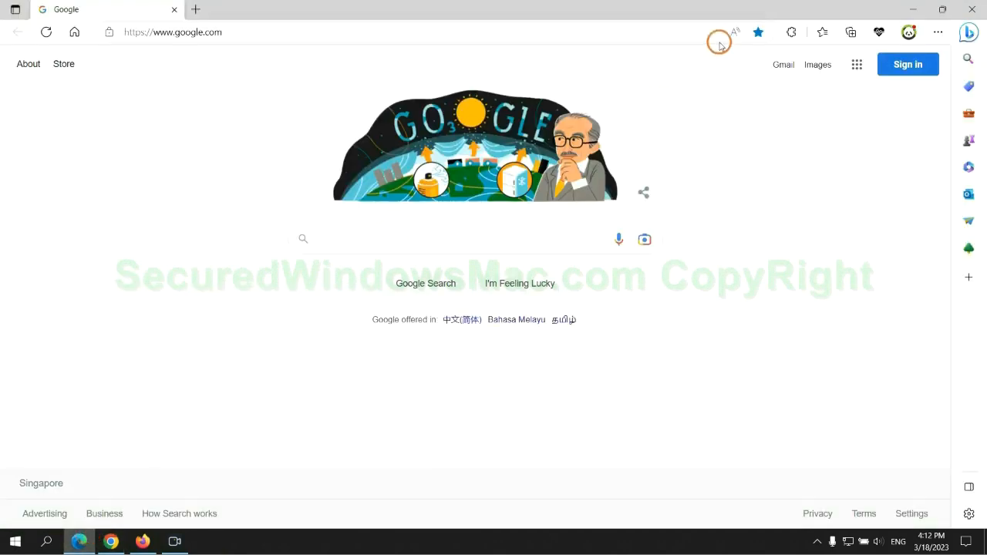
mouse_move(816, 32)
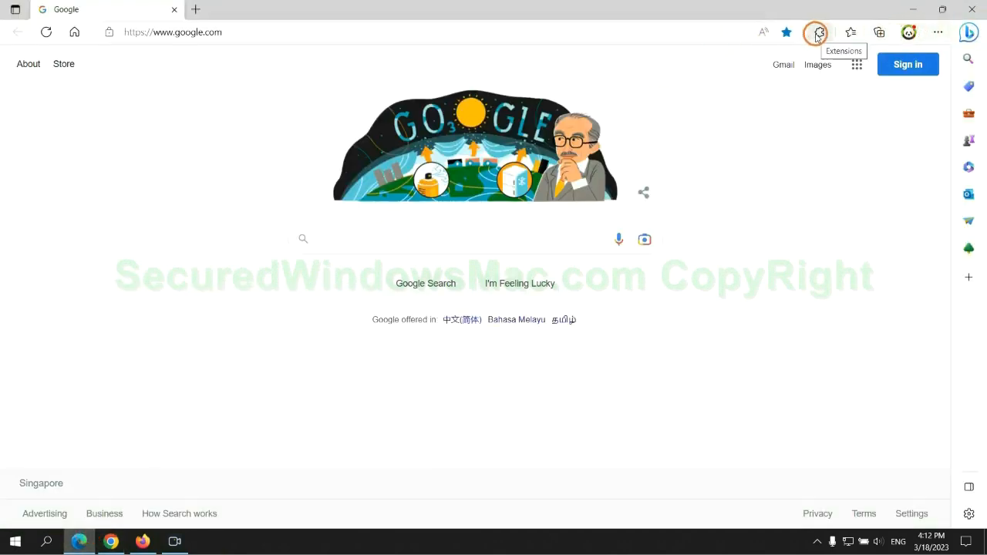
Remove McAfee WebAdvisor from Edge's Manage extensions page and dismiss the notice
click(819, 32)
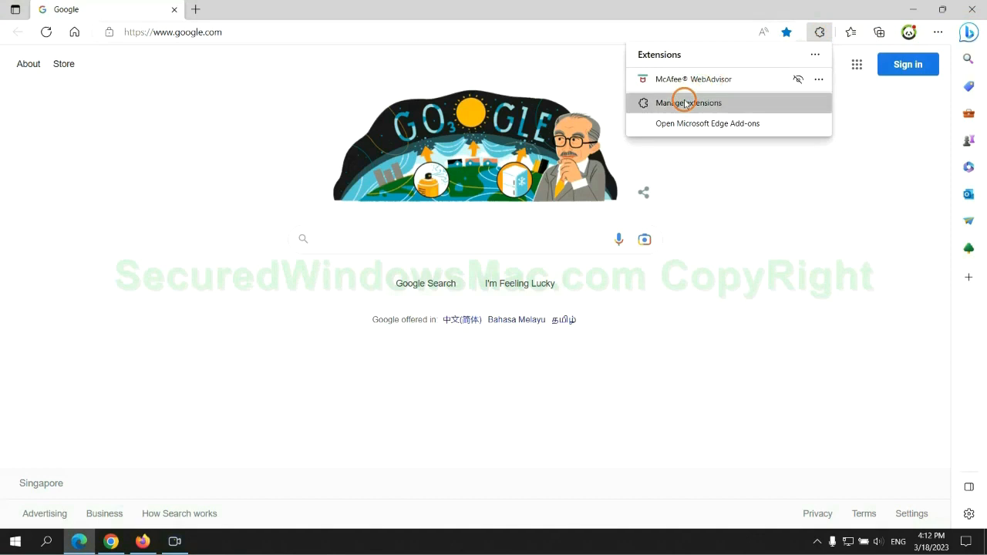
click(687, 103)
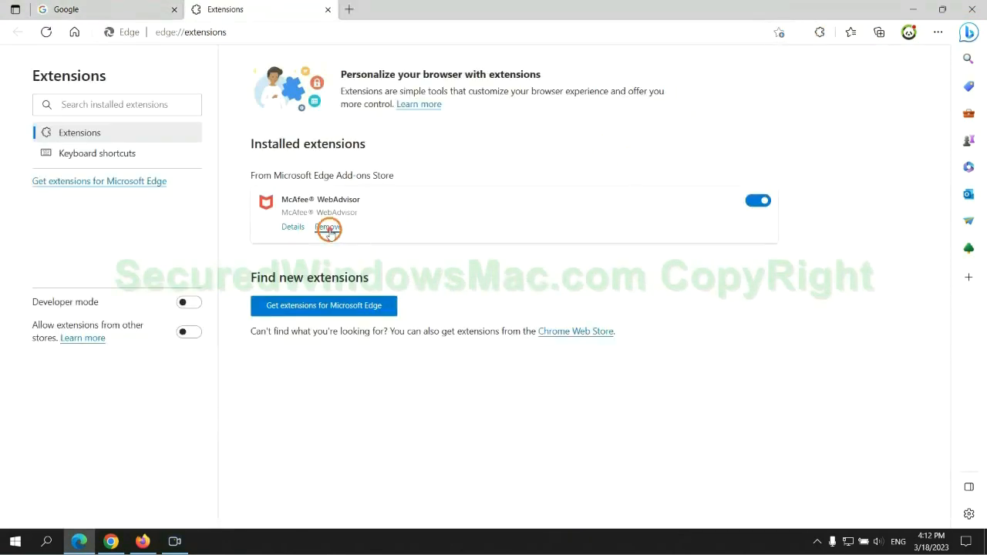
click(328, 226)
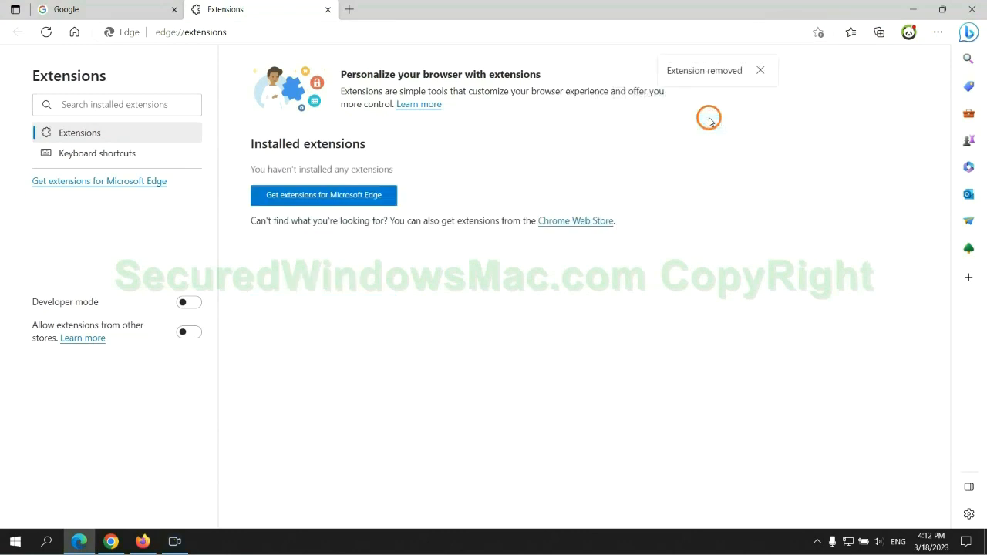
click(100, 10)
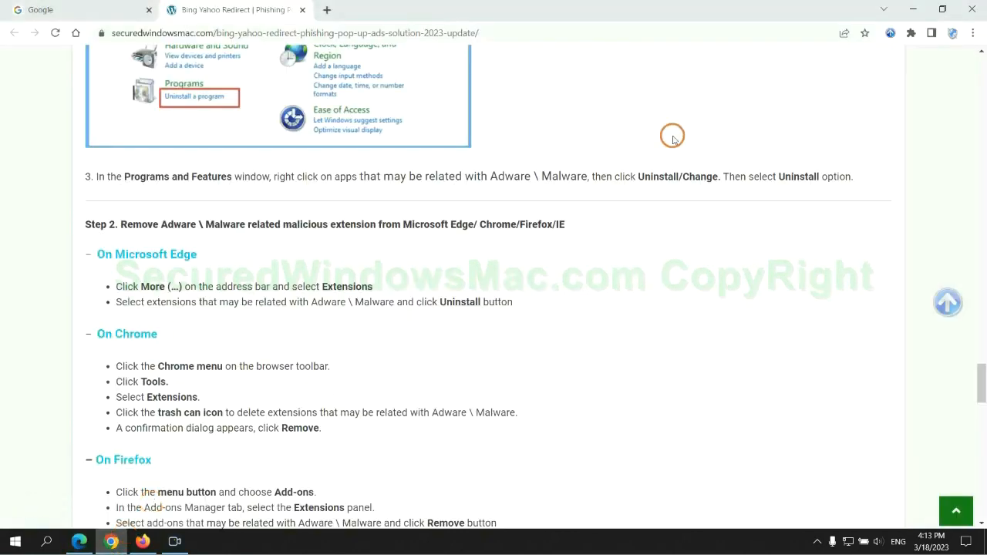
Remove the Ecosia extension from Chrome's extensions management page and confirm
click(910, 34)
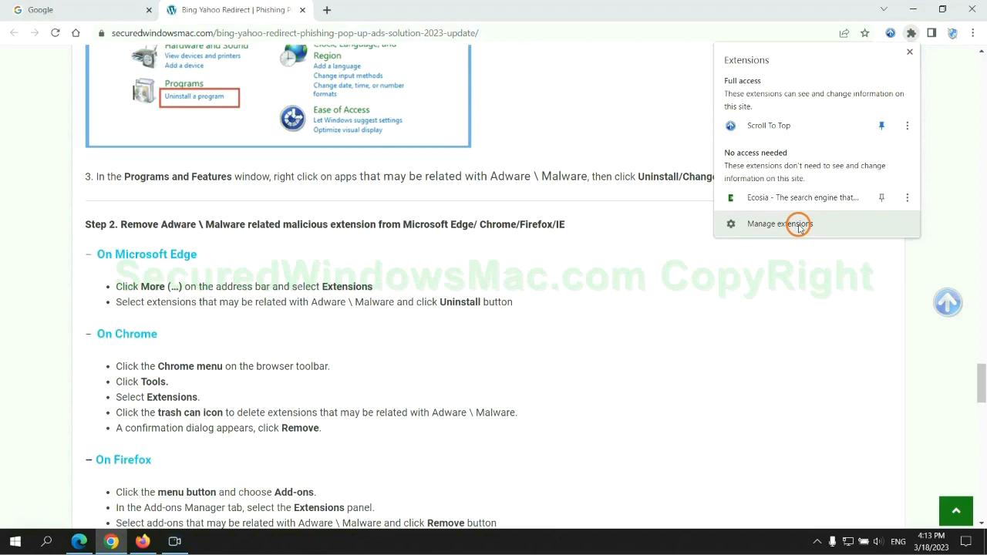
click(779, 224)
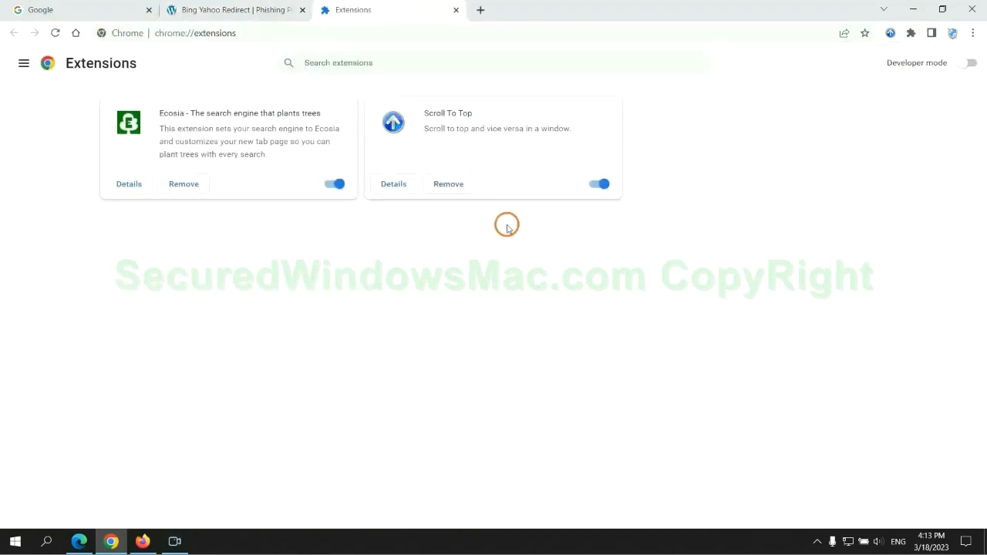
click(183, 184)
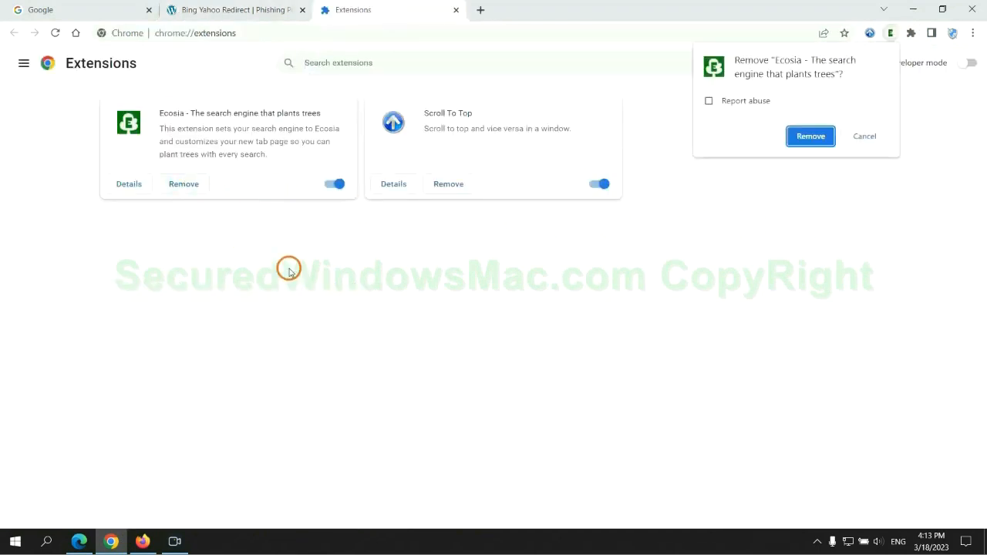
click(809, 135)
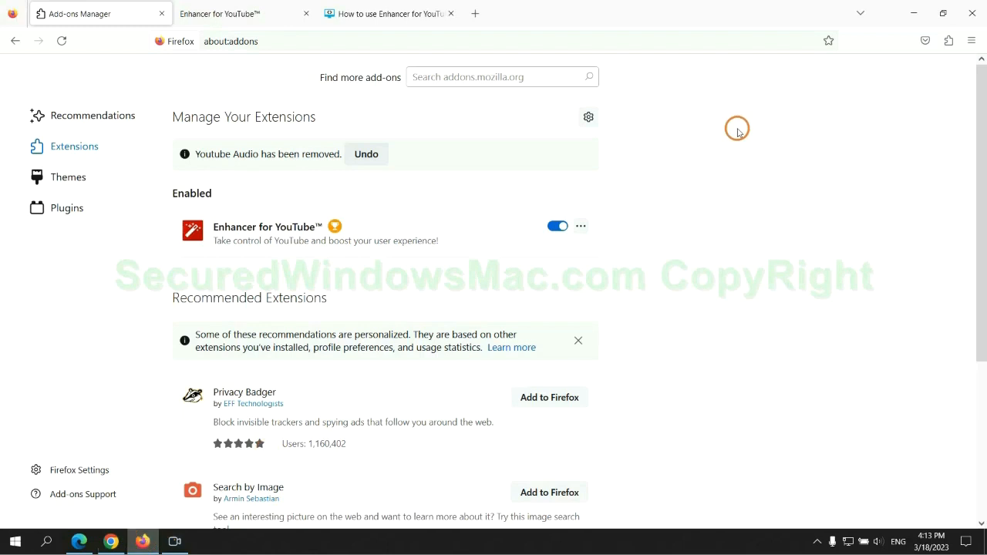
Remove Enhancer for YouTube through its options menu in about:addons and confirm
click(947, 41)
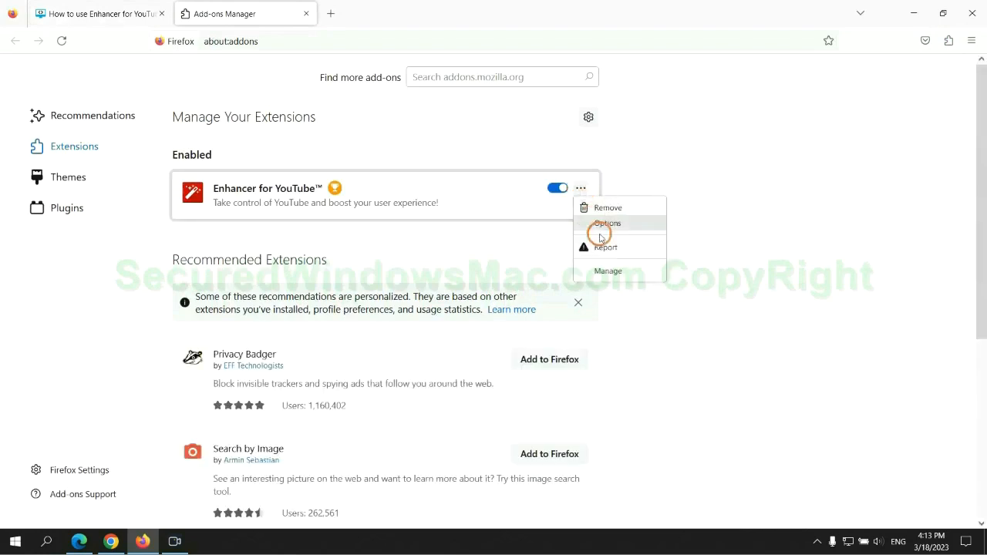
click(607, 207)
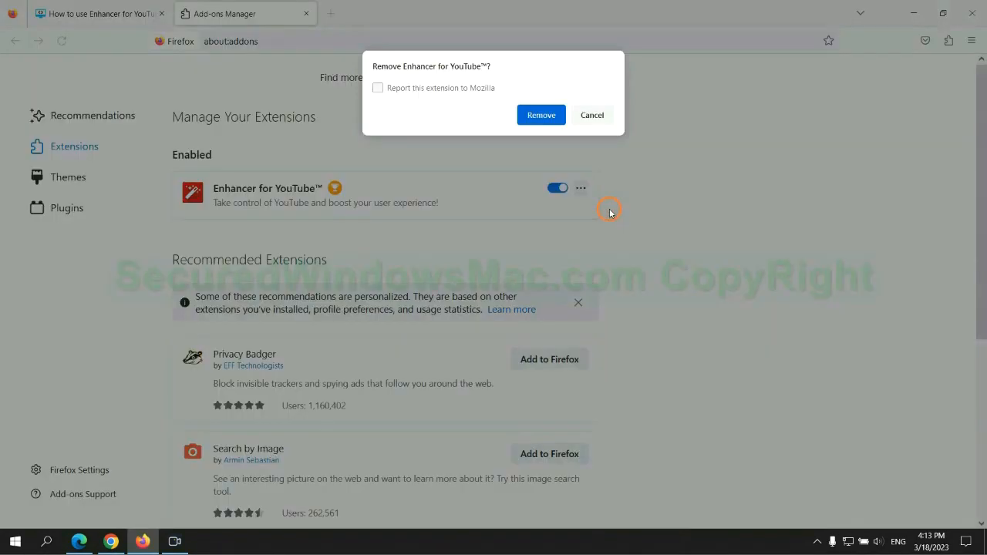
click(541, 114)
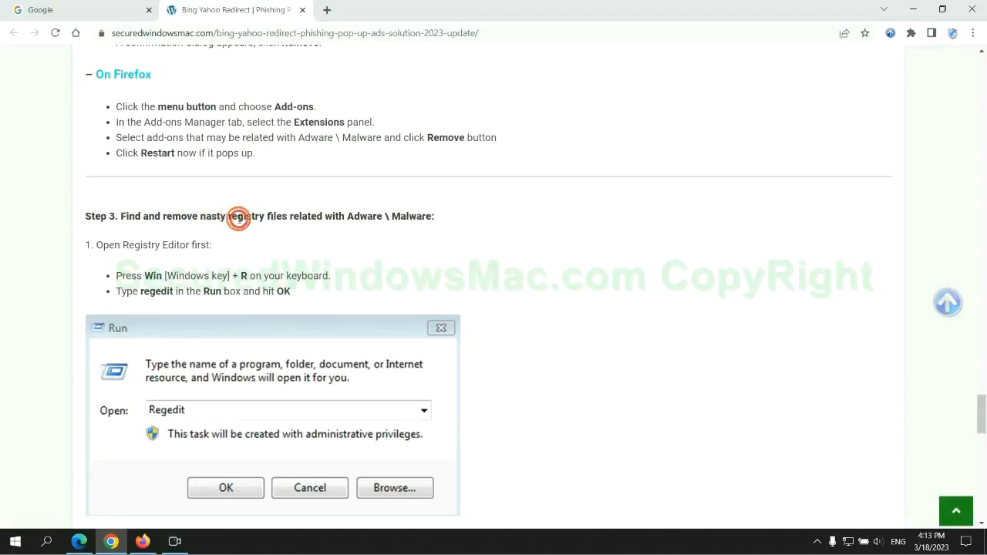
Scroll the guide down to Step 3, Find and remove nasty registry files
scroll(down, 3)
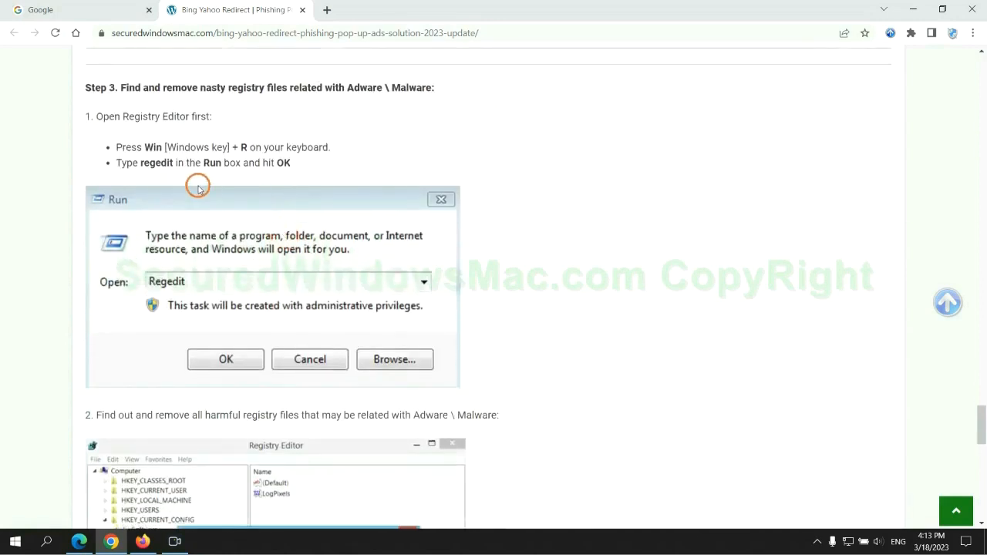
mouse_move(200, 177)
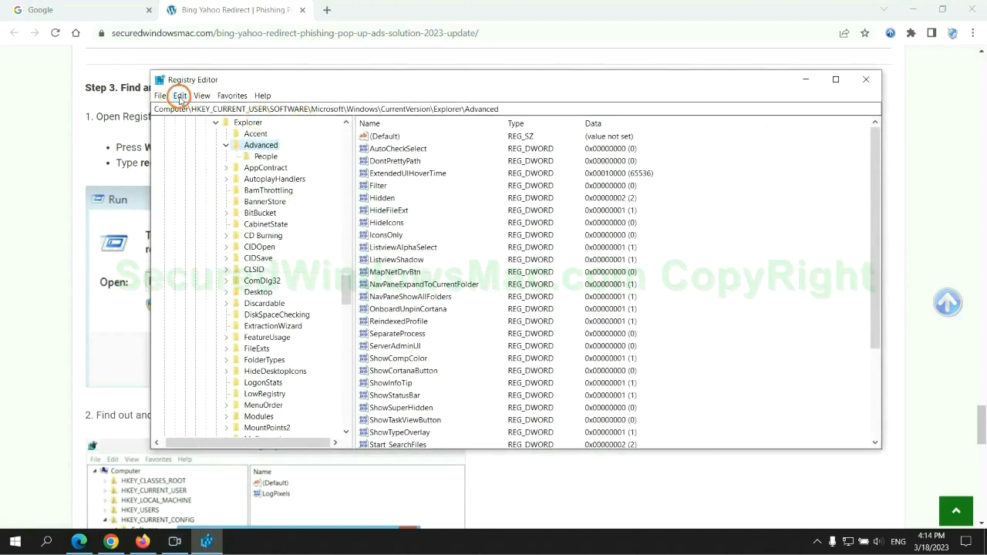
Find 'Apps' in Registry Editor and right-click the found StoreAppsOnTaskbar value
click(179, 95)
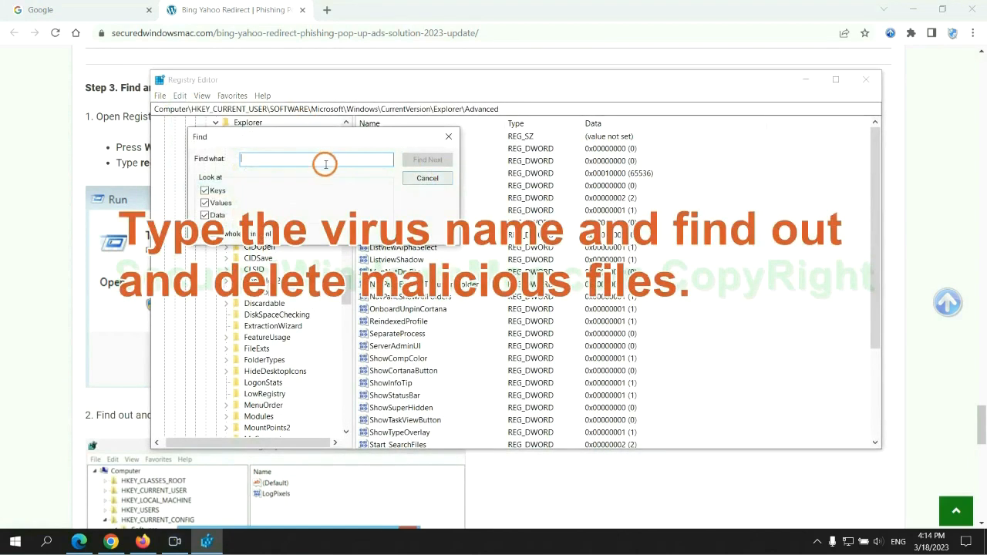
text(Apps)
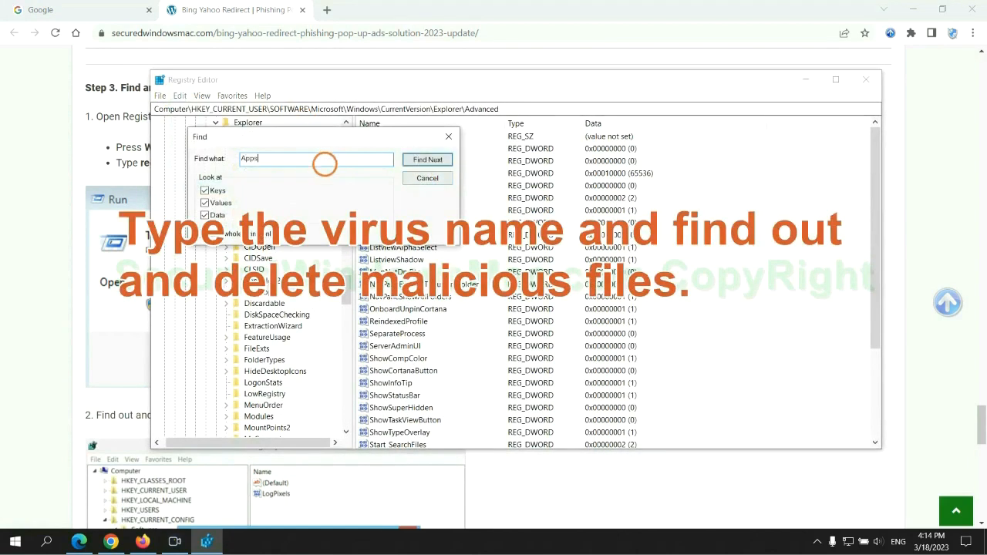
click(427, 160)
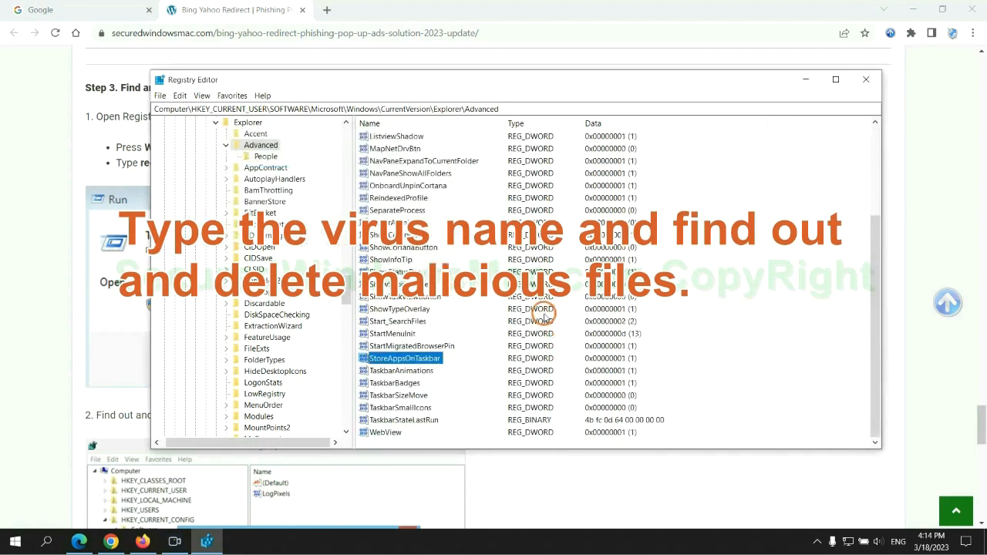
right_click(404, 358)
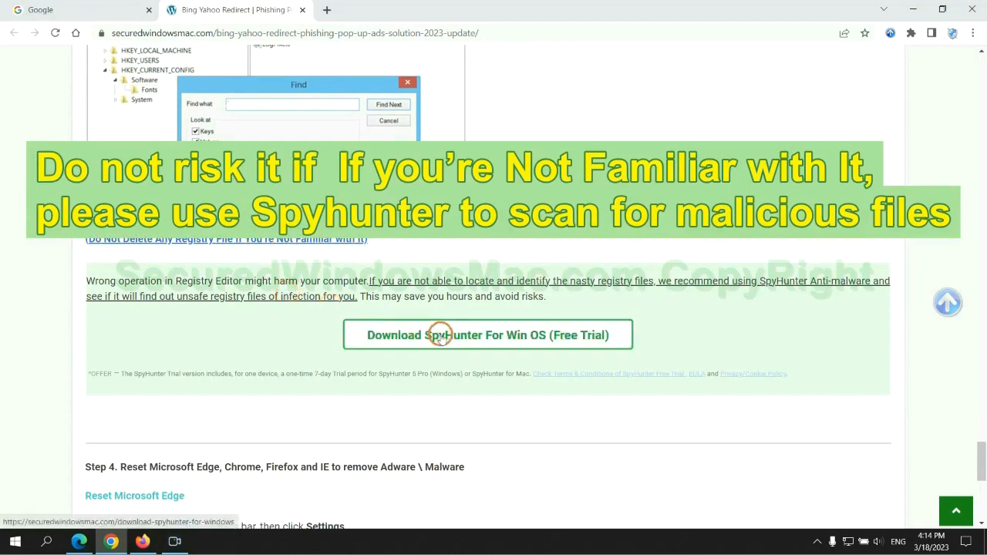
Scroll the guide to Step 4, Reset Microsoft Edge, Chrome, Firefox and IE
scroll(down, 3)
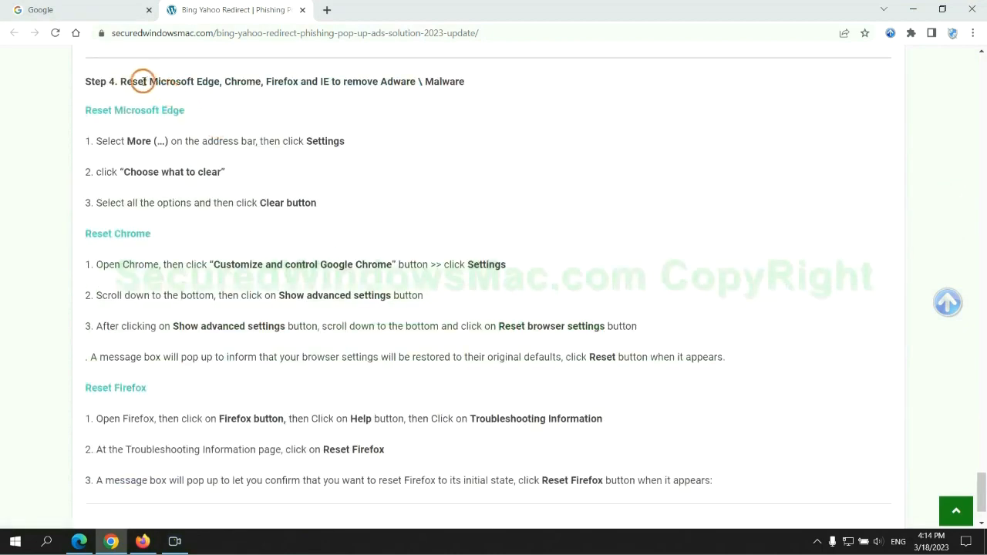
double_click(132, 81)
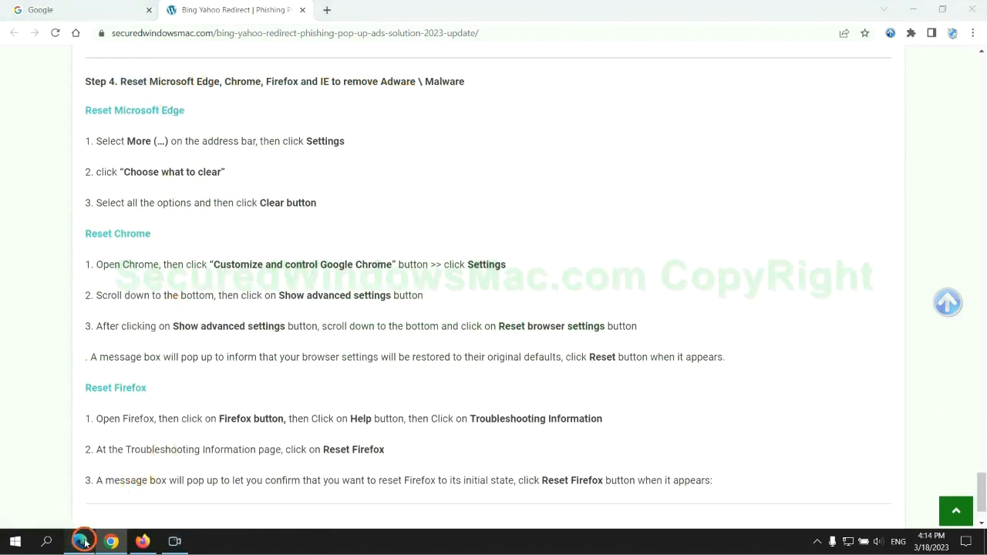
In Edge settings, go to Clear browsing data and choose what to clear
click(933, 32)
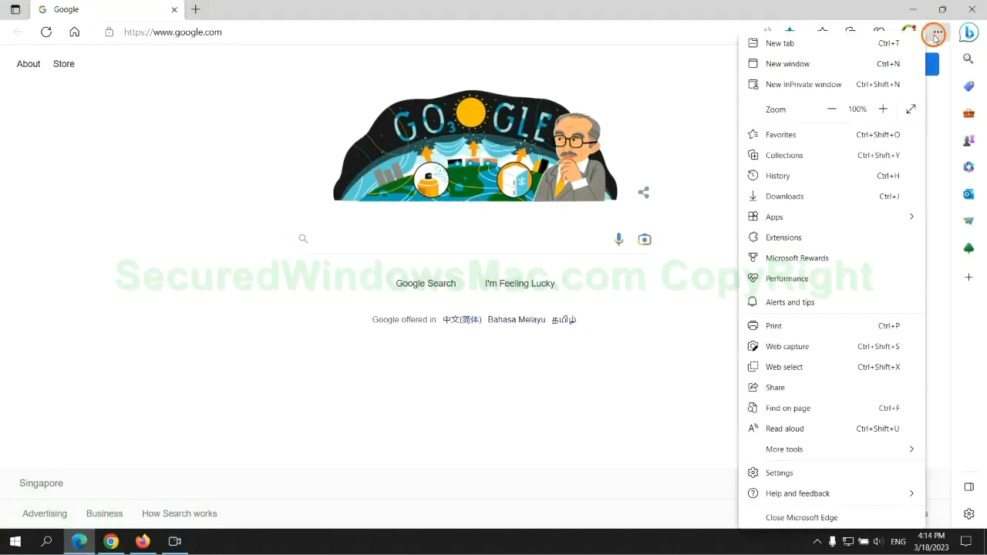
click(778, 472)
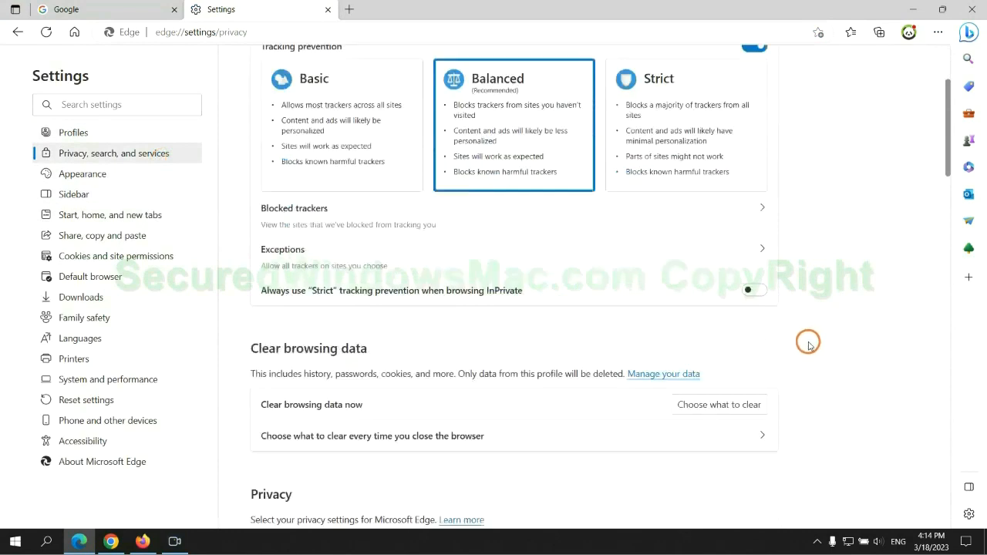
scroll(down, 3)
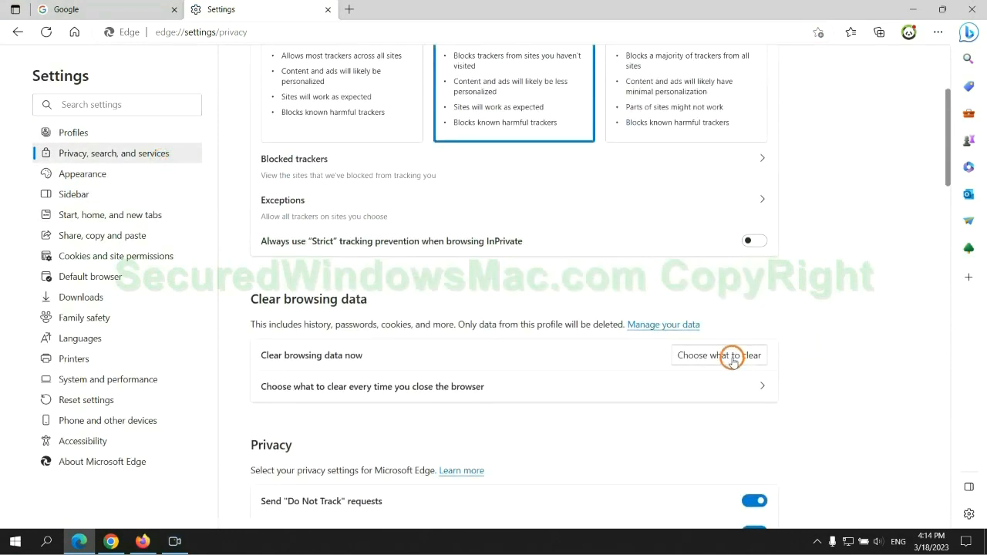
click(718, 355)
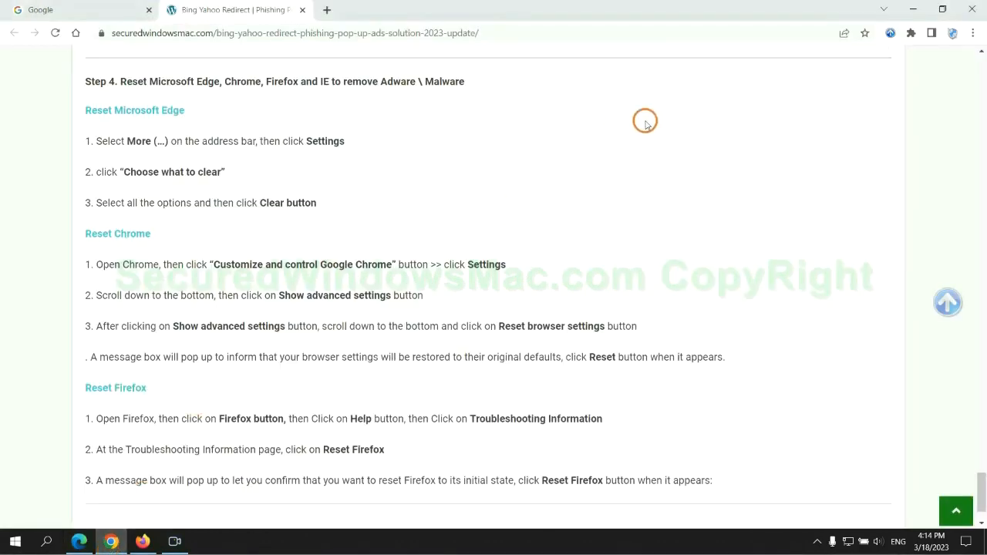
Search Chrome's settings for 'reset' to find the reset options
click(972, 33)
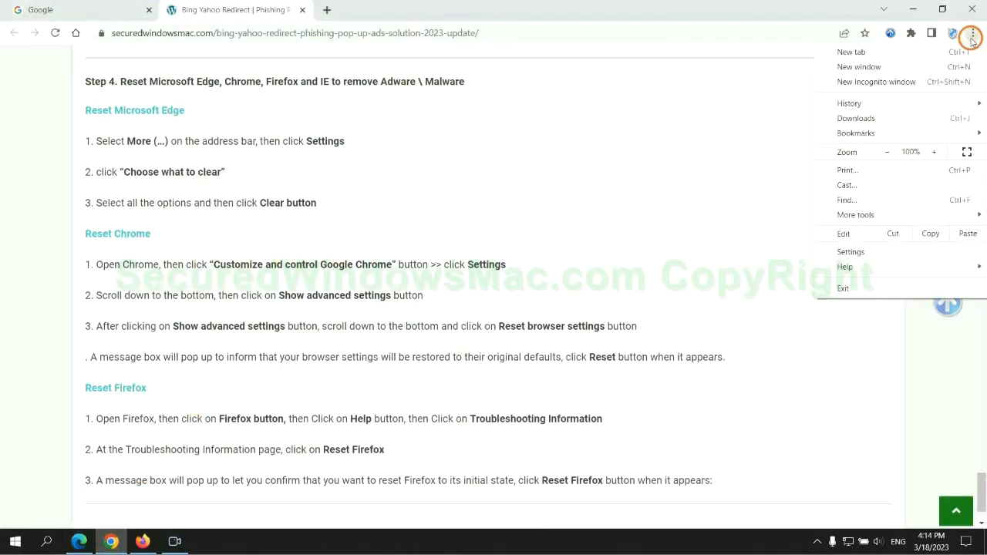
click(851, 251)
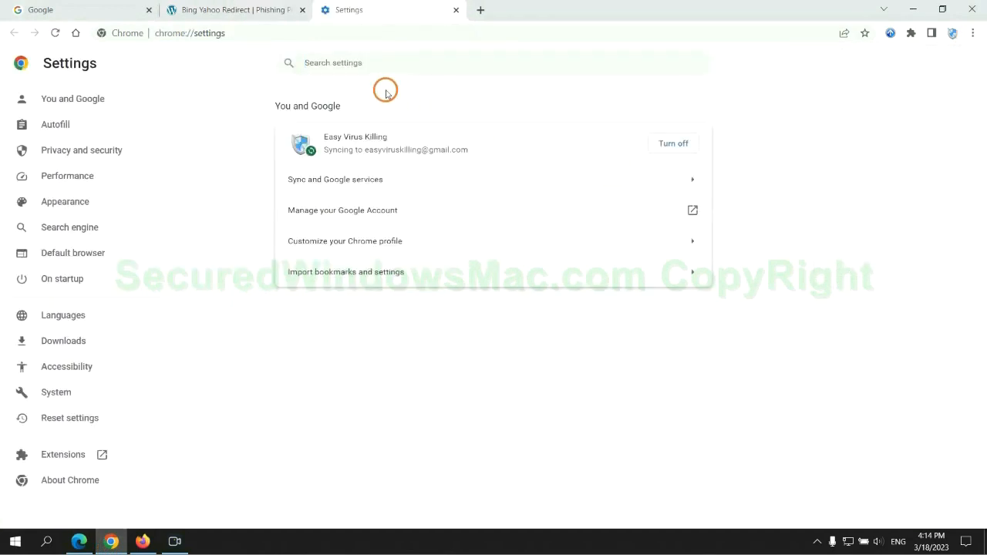
text(reset)
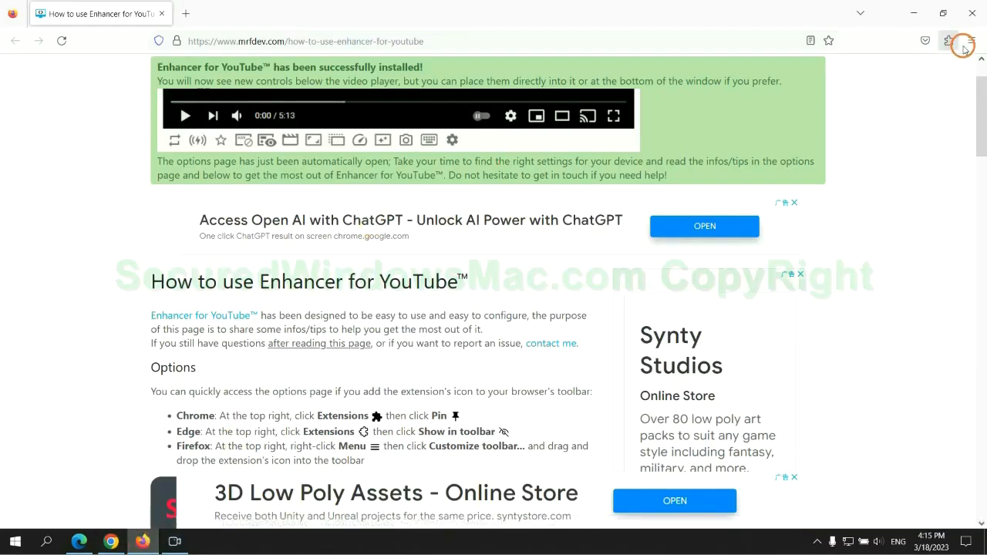
Reach Firefox's Troubleshooting Information page via Help and start Refresh Firefox
click(970, 41)
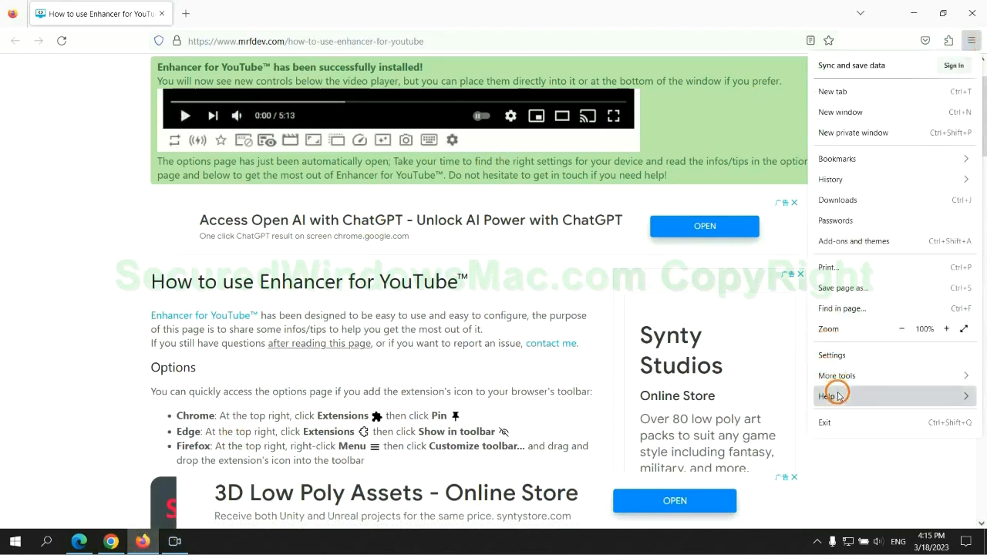
click(827, 396)
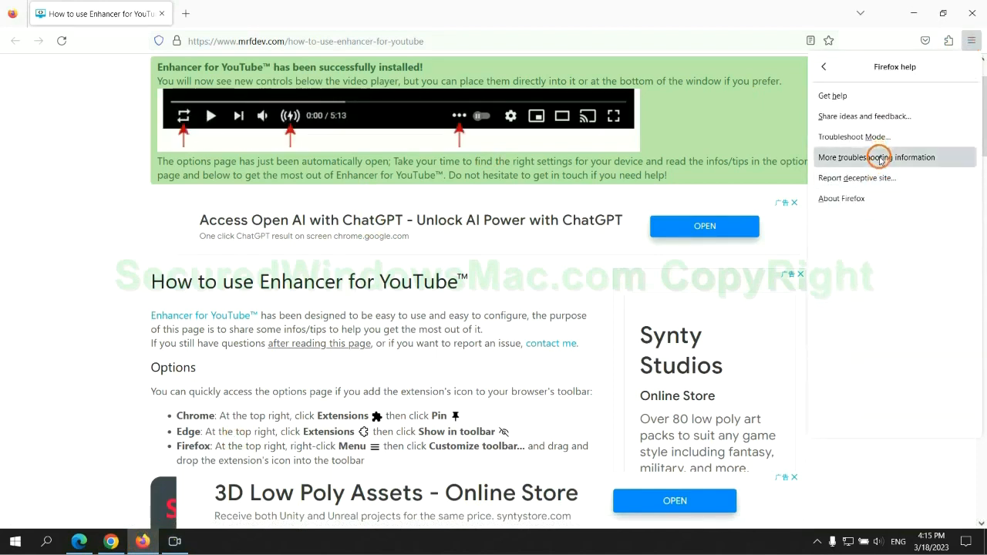
click(876, 156)
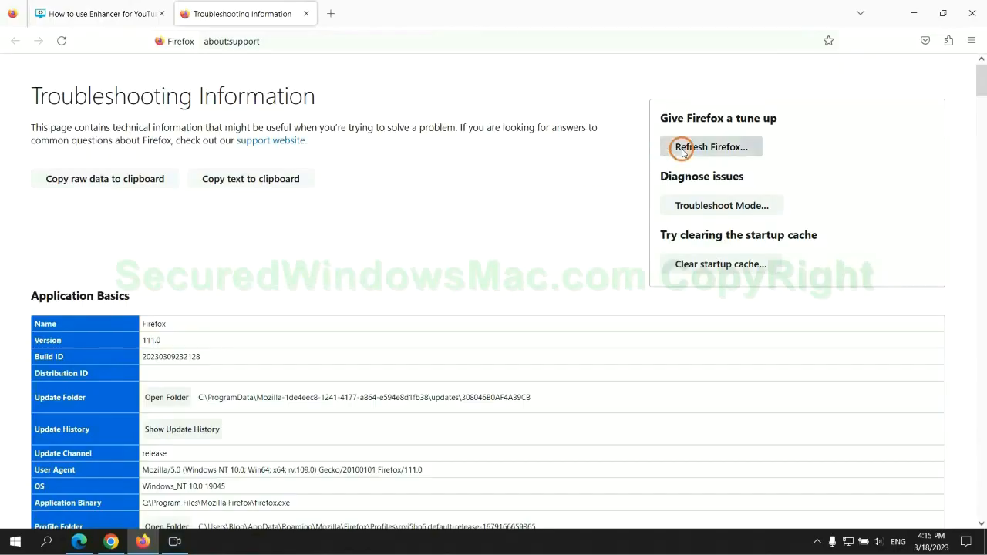
click(710, 146)
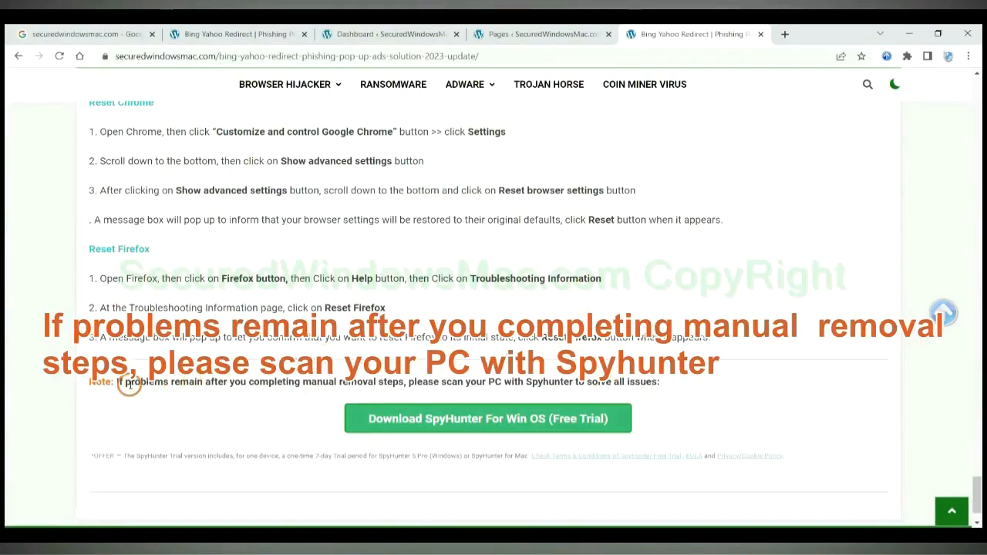
drag(116, 382, 227, 382)
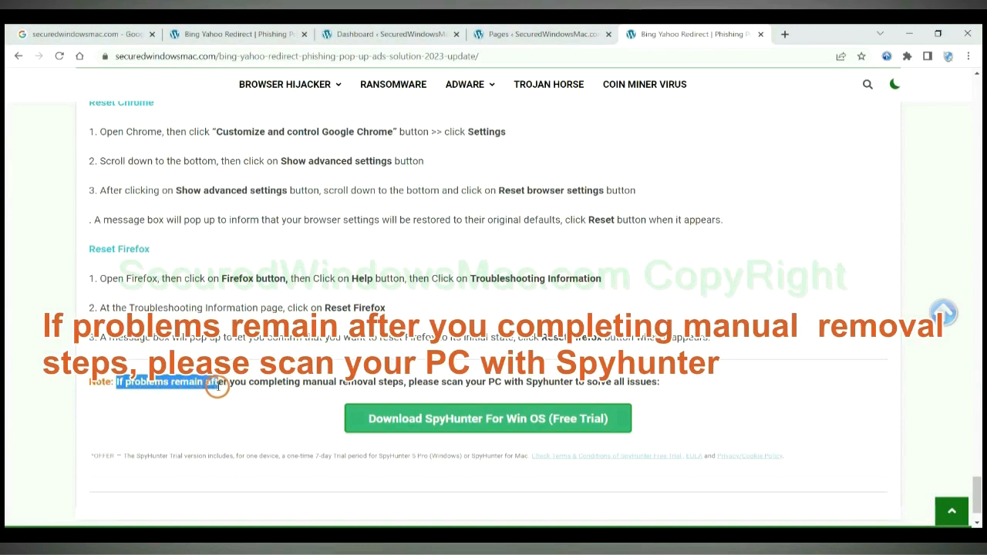